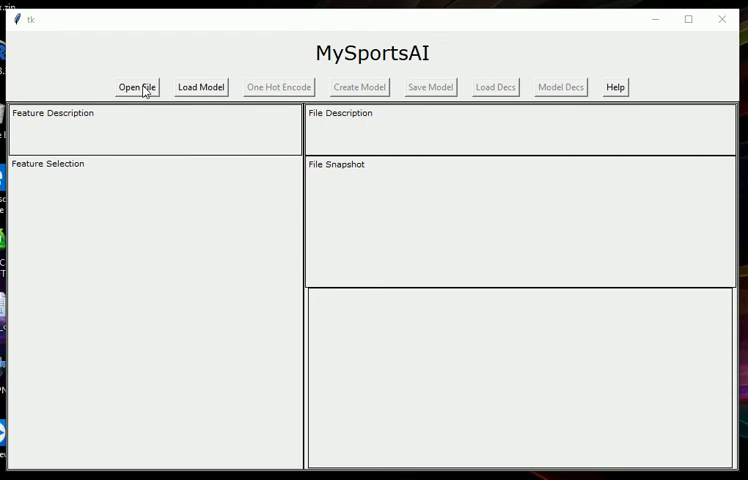
Load the data15to17.csv race file through the Open File dialog
click(136, 87)
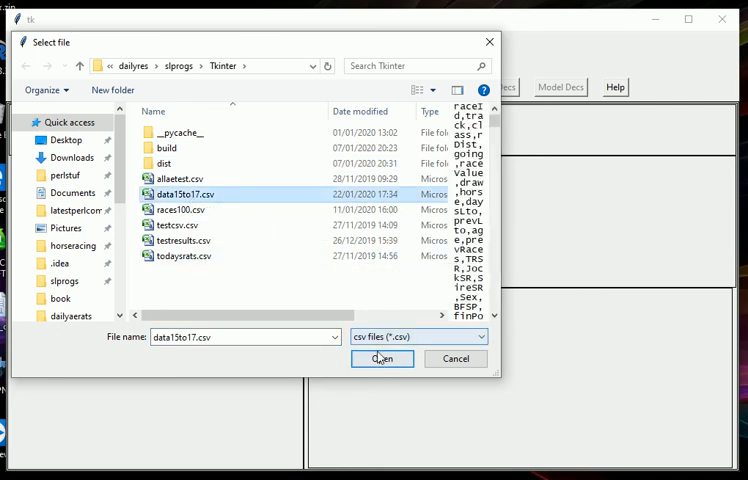
click(382, 358)
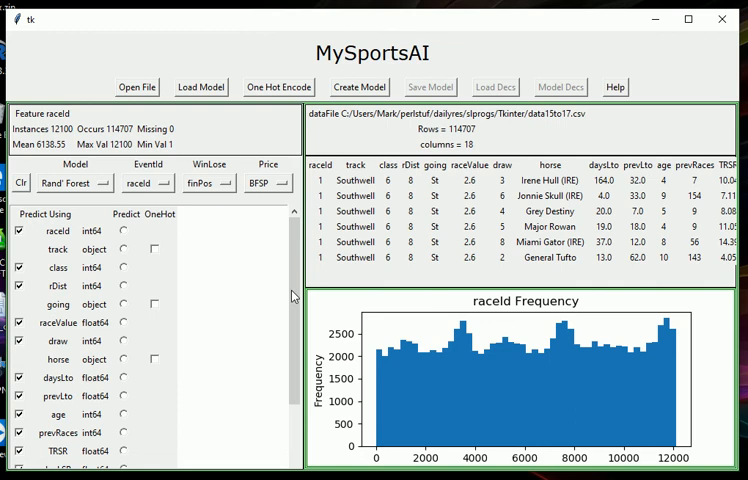
scroll(down, 3)
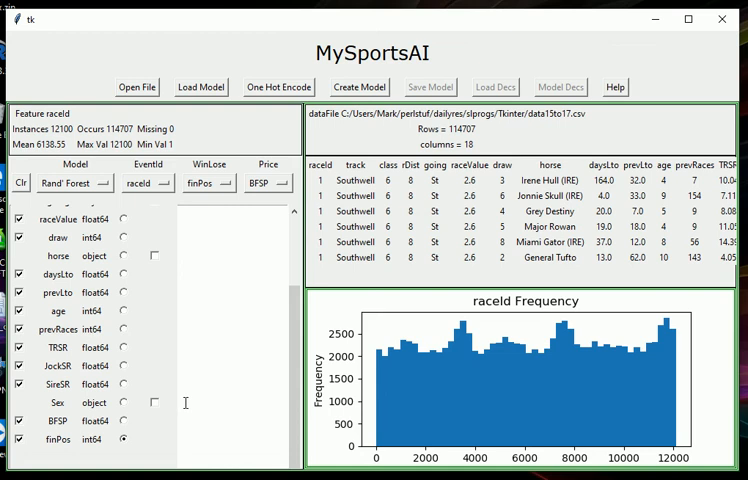
mouse_move(103, 402)
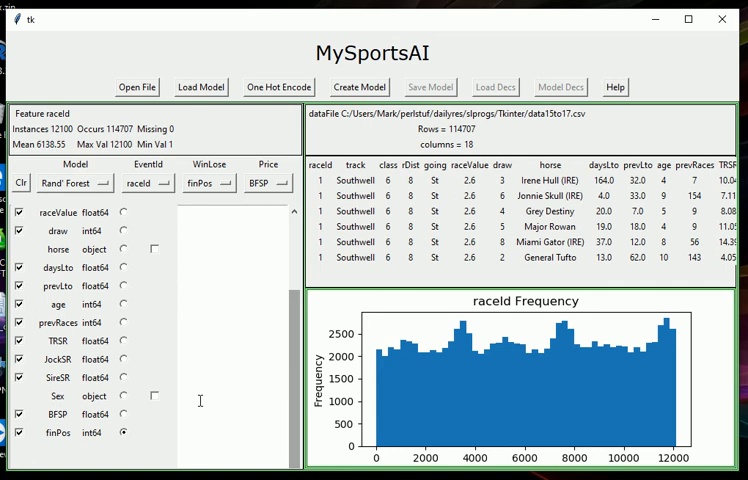
mouse_move(286, 380)
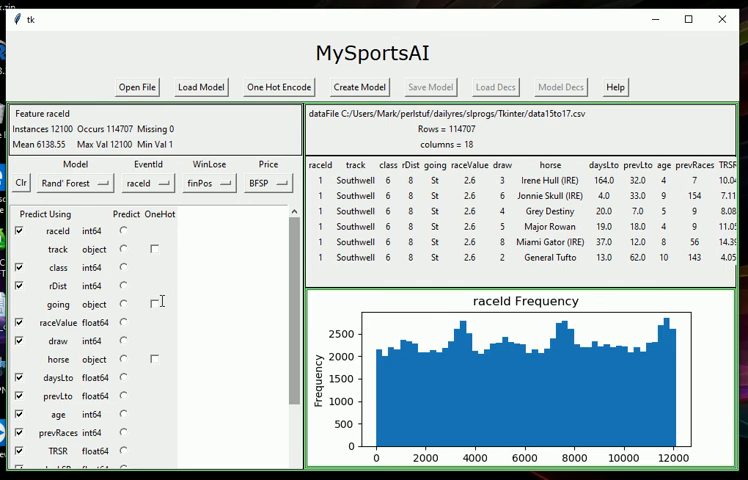
mouse_move(245, 347)
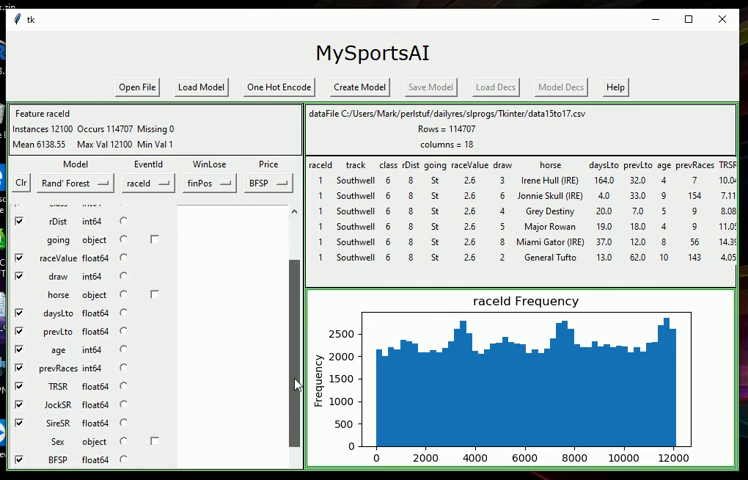
Mark Sex for one-hot encoding and encode it, growing the data to 23 columns
scroll(down, 3)
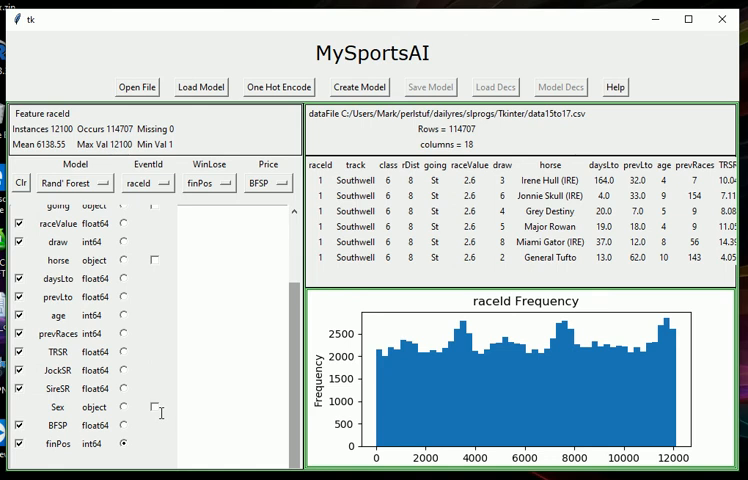
click(152, 407)
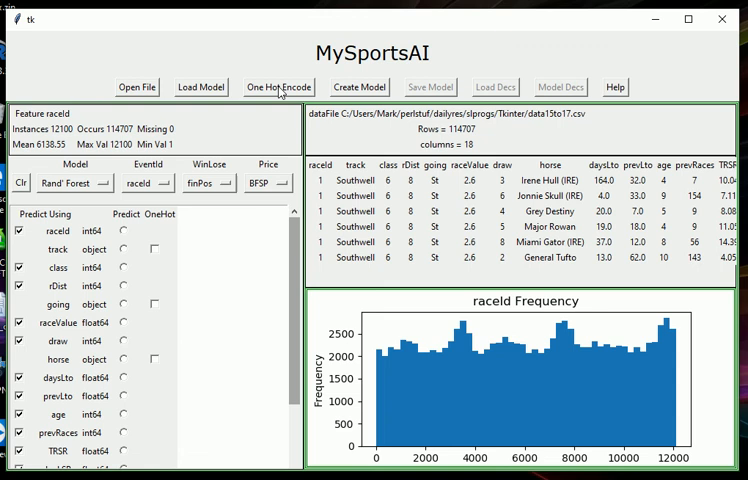
click(277, 87)
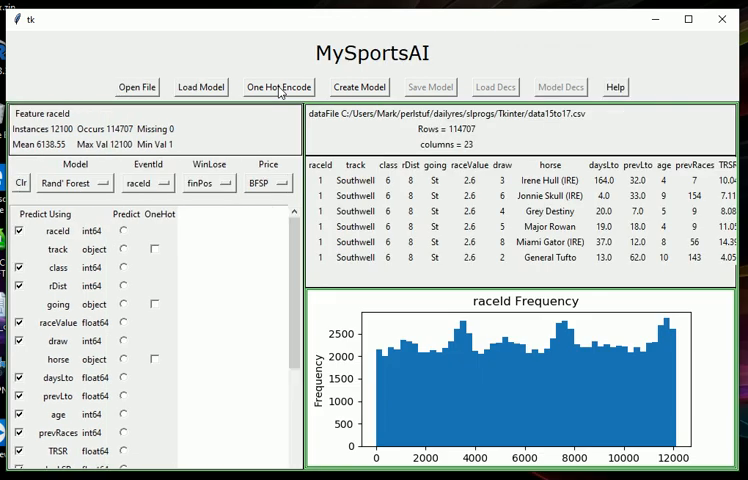
mouse_move(295, 228)
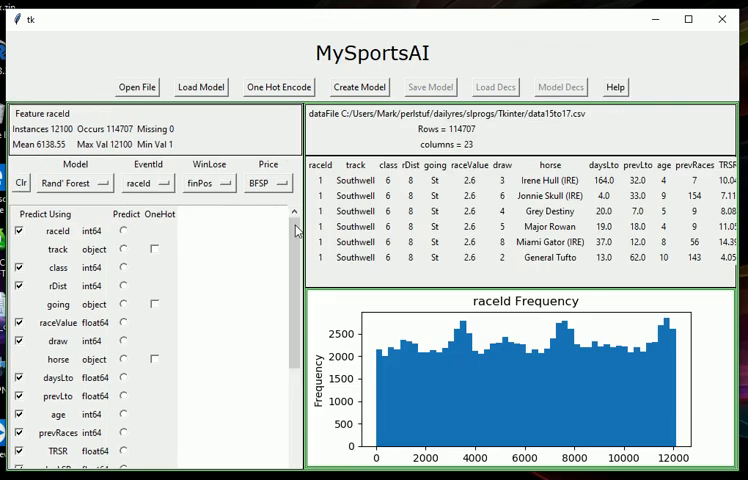
scroll(down, 3)
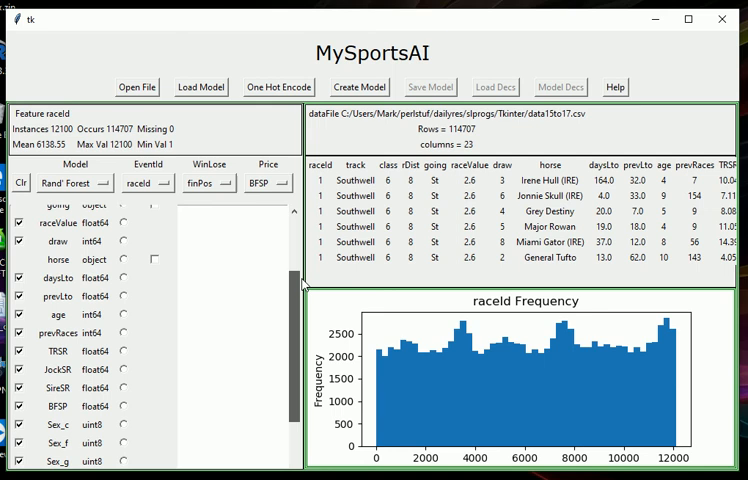
scroll(down, 3)
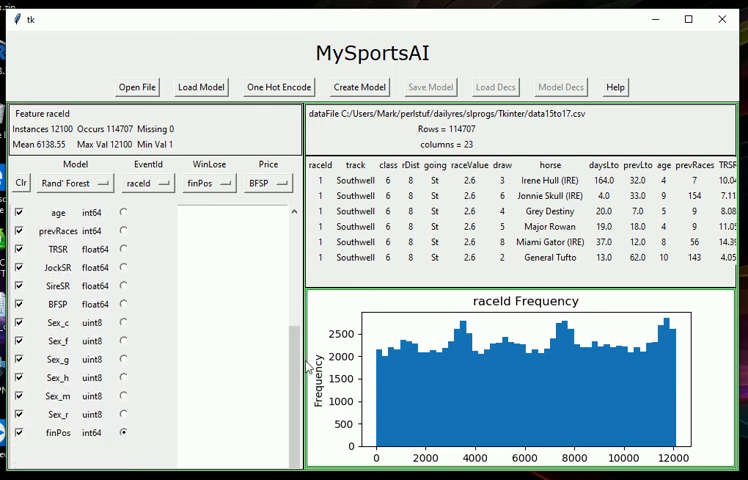
mouse_move(146, 333)
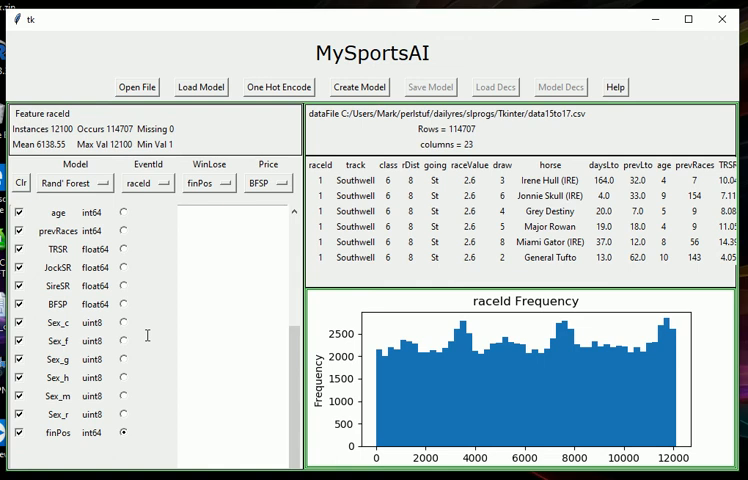
mouse_move(142, 325)
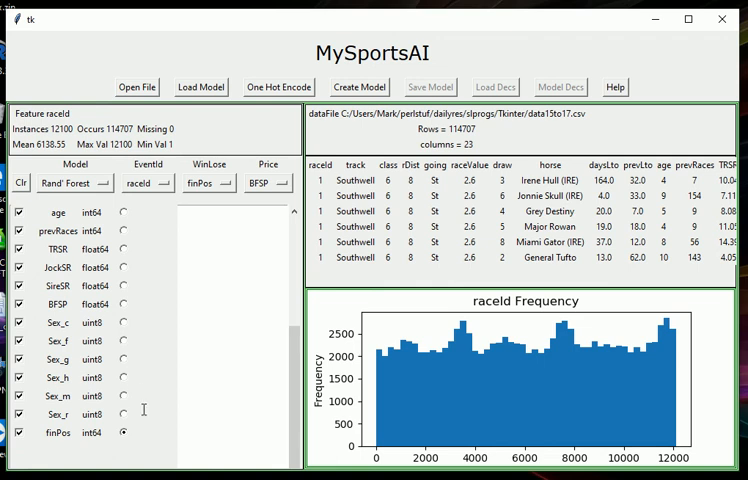
mouse_move(149, 368)
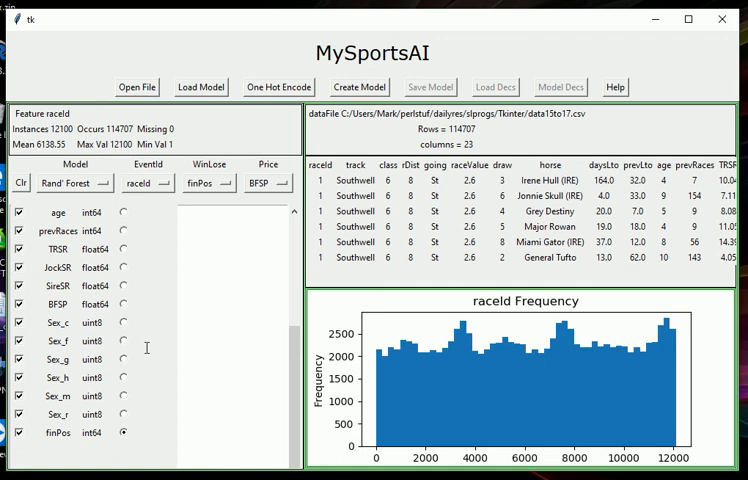
mouse_move(142, 327)
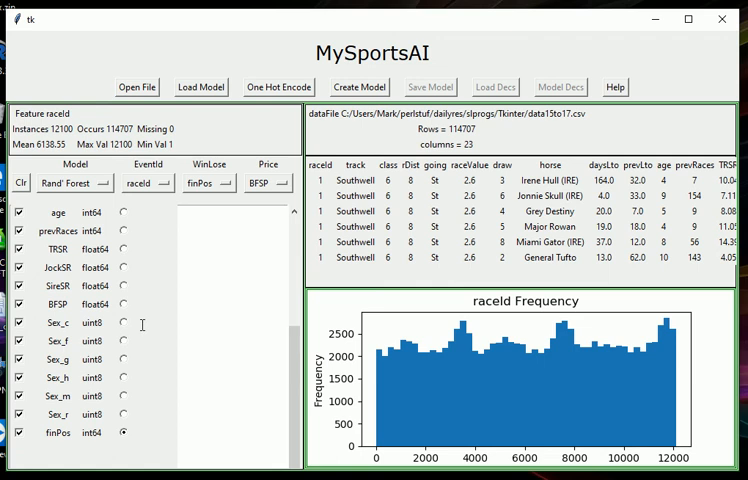
mouse_move(142, 343)
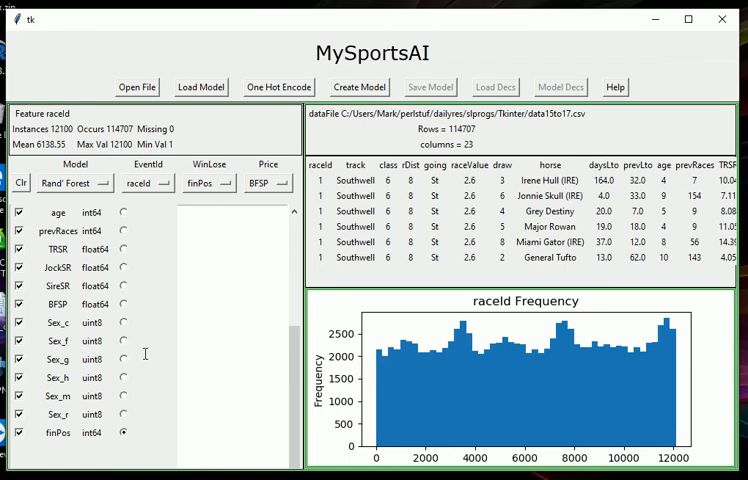
mouse_move(137, 358)
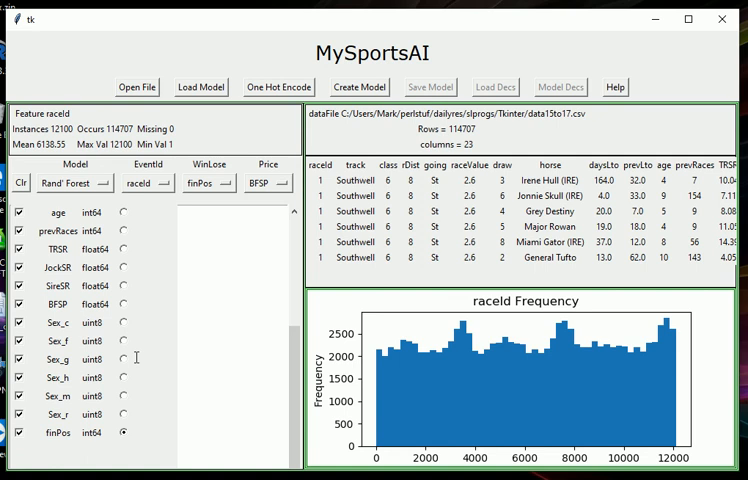
mouse_move(128, 336)
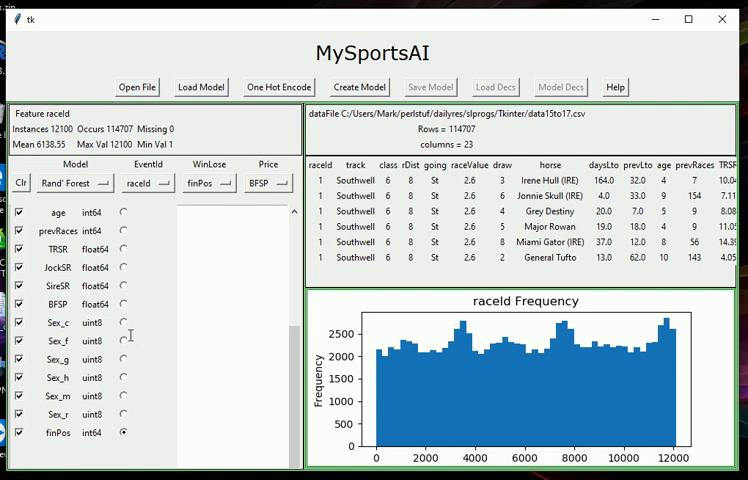
mouse_move(133, 341)
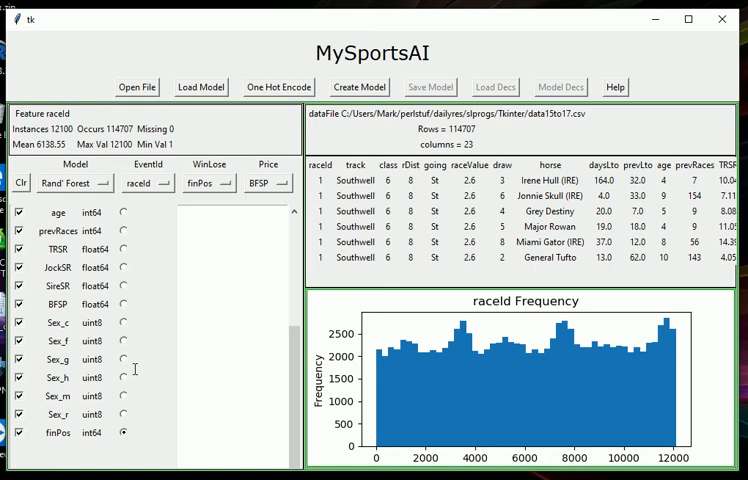
Display the Sex_c description and frequency chart, showing mean 0.06 over 114707 rows
click(124, 359)
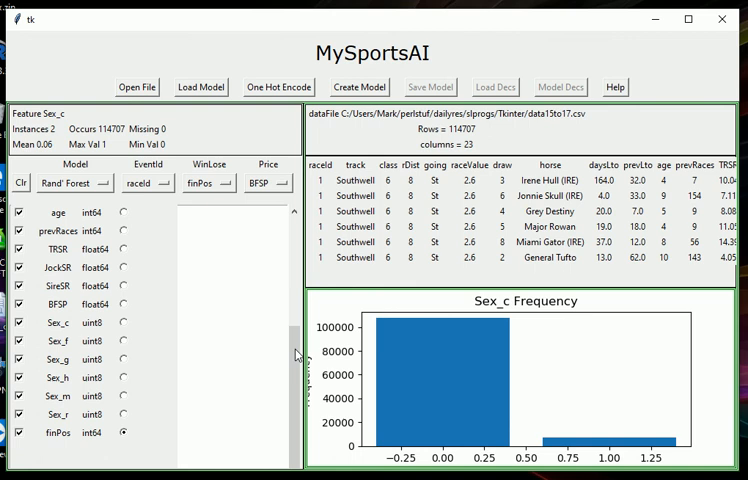
mouse_move(158, 322)
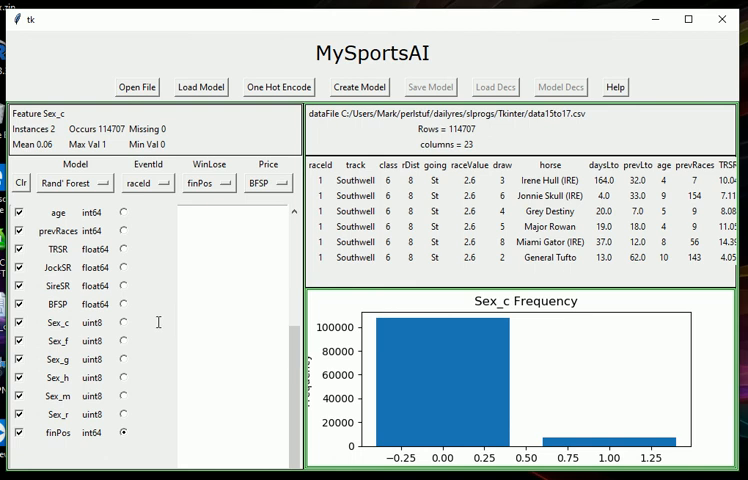
mouse_move(151, 316)
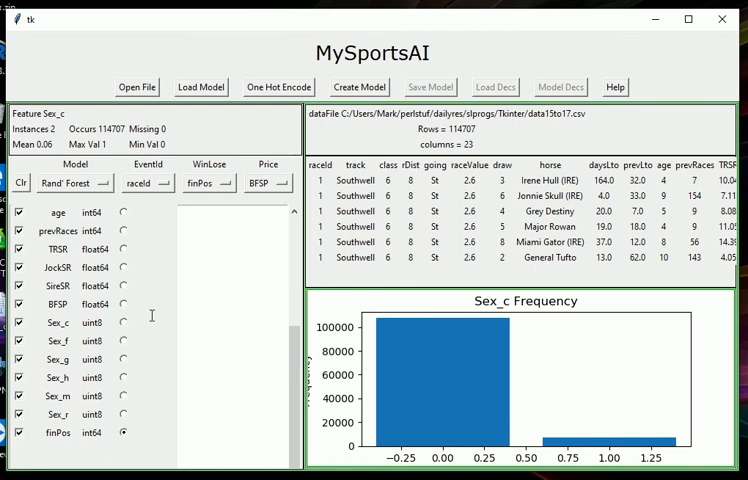
mouse_move(156, 340)
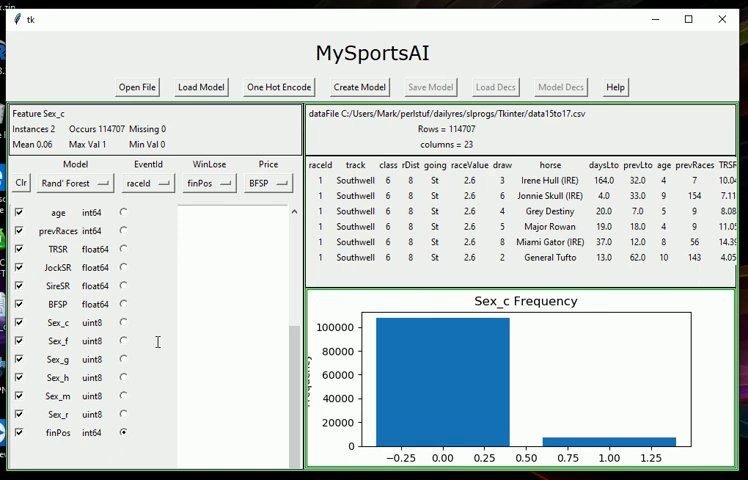
mouse_move(293, 358)
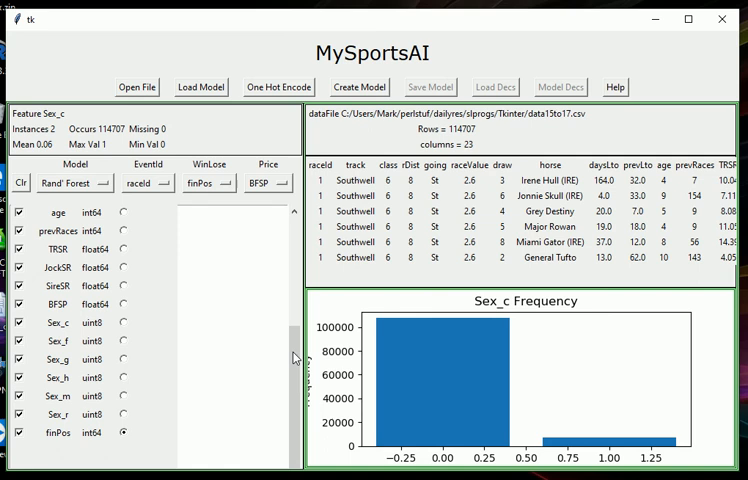
mouse_move(283, 299)
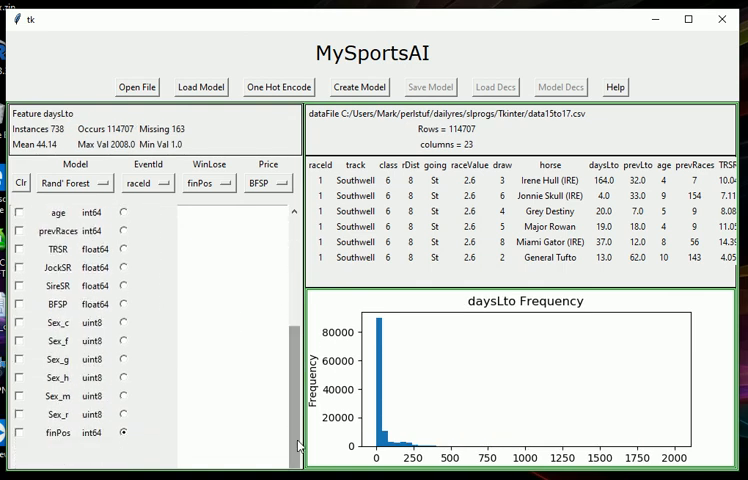
Tick the Sex_c to Sex_r one-hot columns as model predictors
click(19, 322)
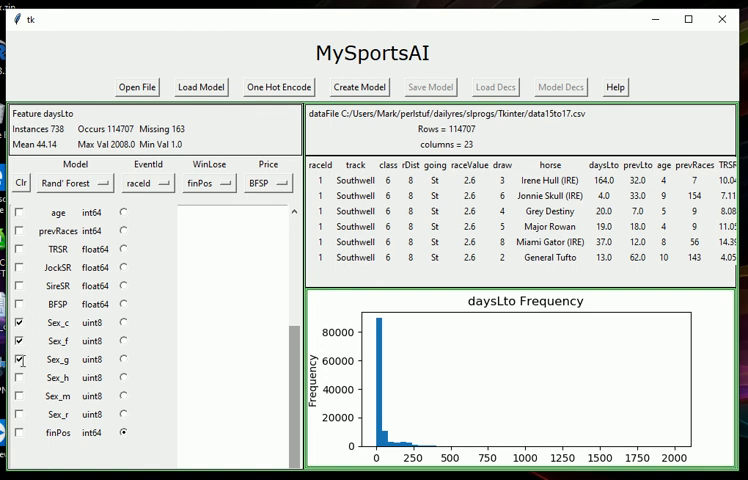
click(27, 390)
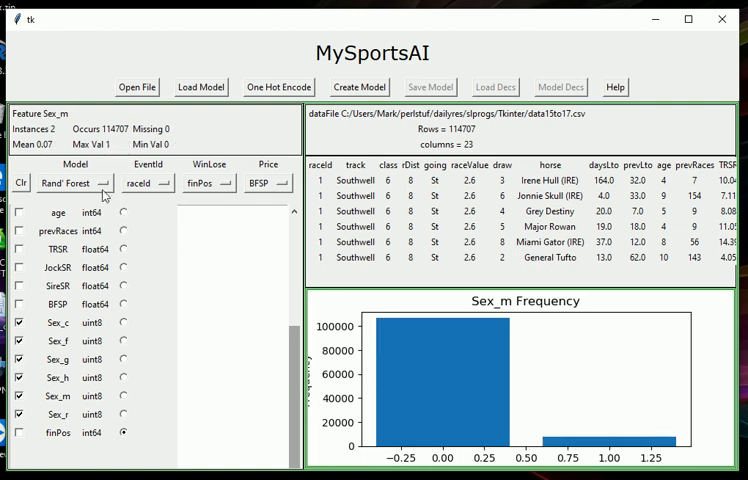
Change the Model dropdown from Rand' Forest to GBM
click(107, 182)
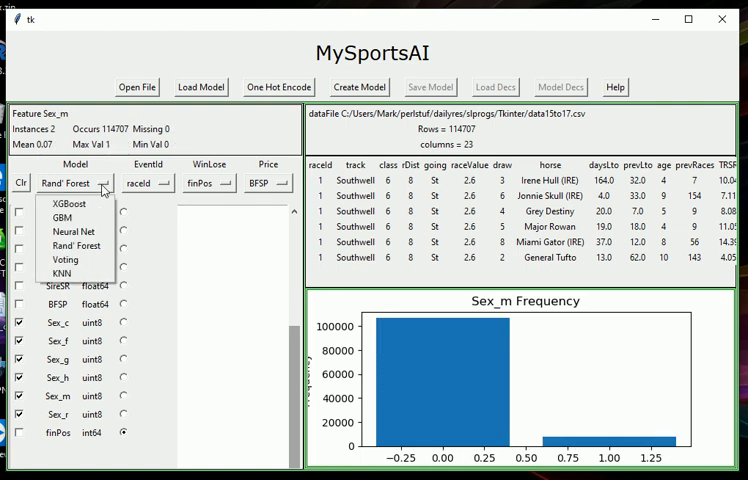
mouse_move(83, 220)
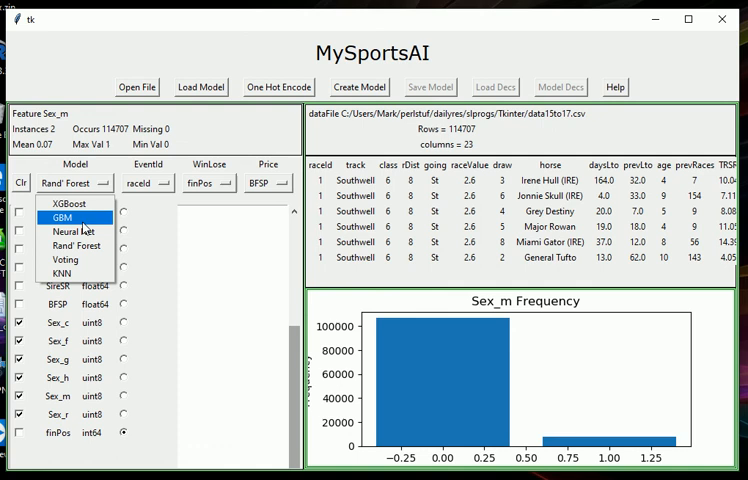
click(60, 218)
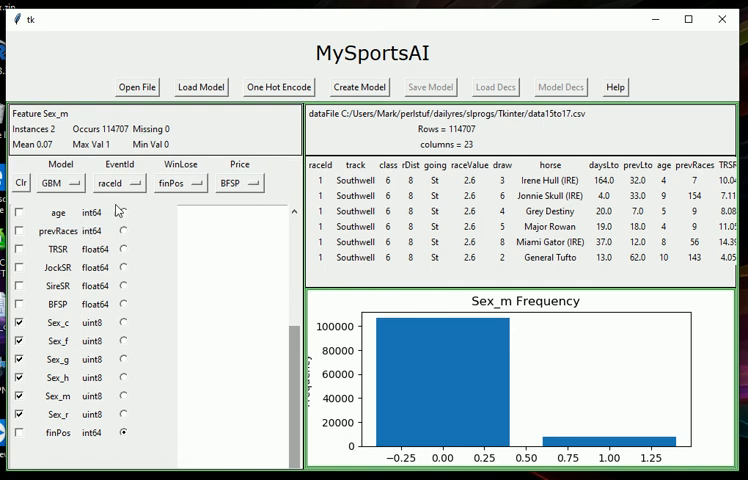
mouse_move(211, 196)
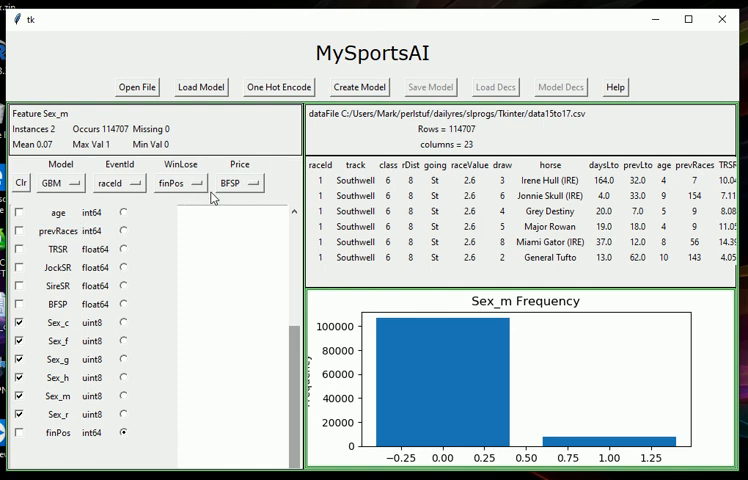
mouse_move(192, 206)
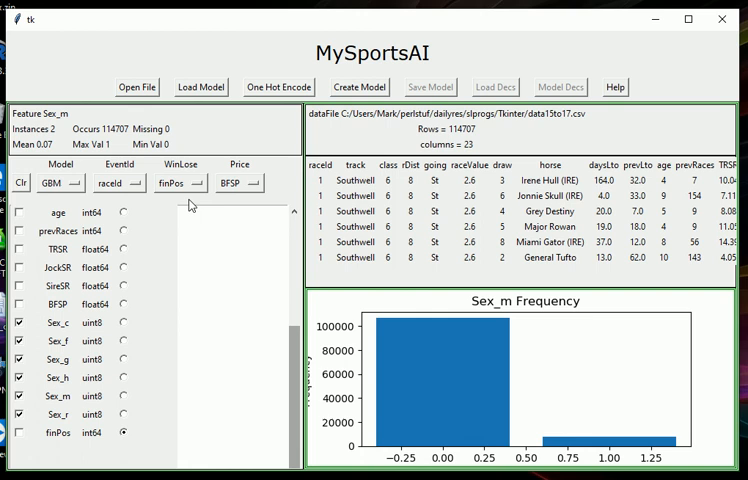
mouse_move(228, 205)
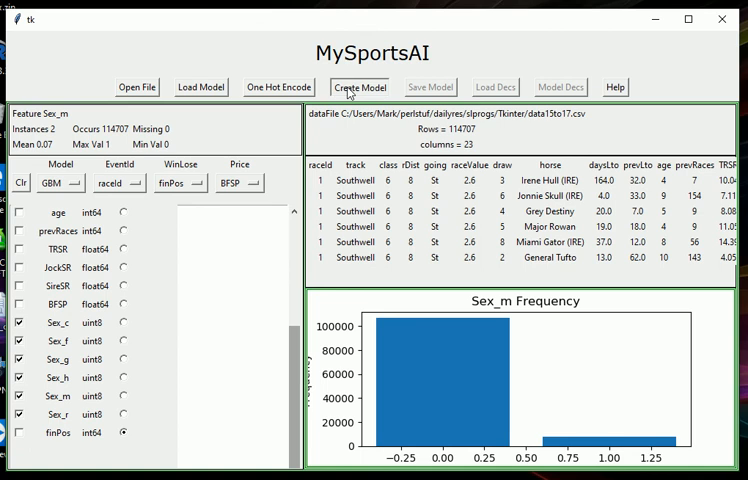
Create the GBM model window, showing baseline ROI -3.04% and VROI -1.52%
click(360, 87)
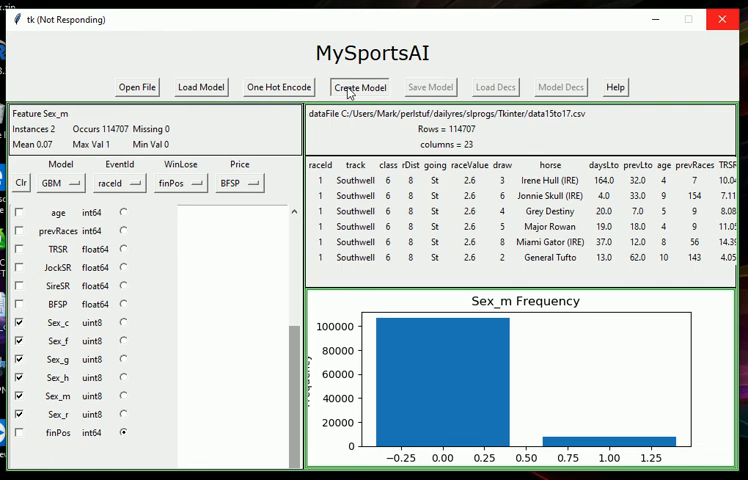
click(359, 87)
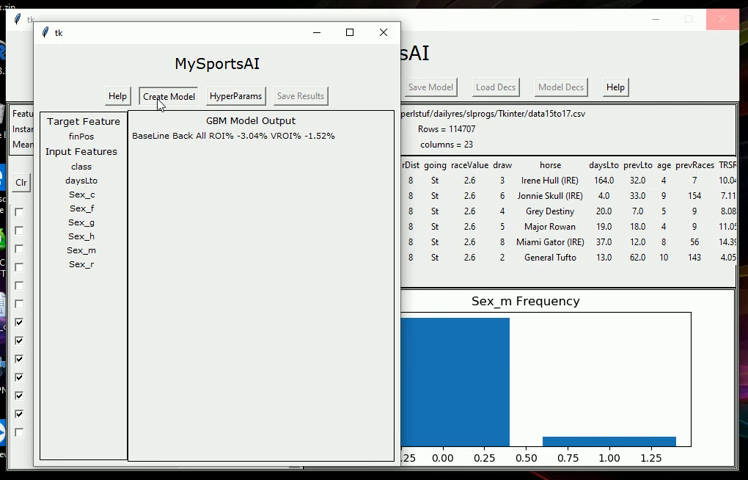
mouse_move(95, 182)
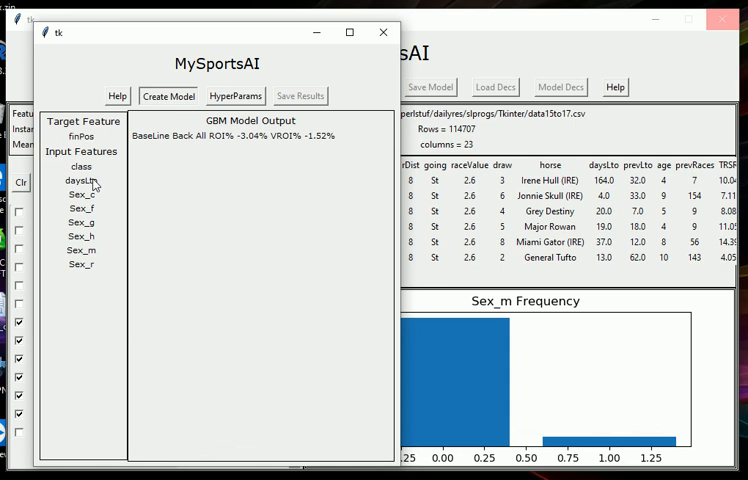
mouse_move(91, 167)
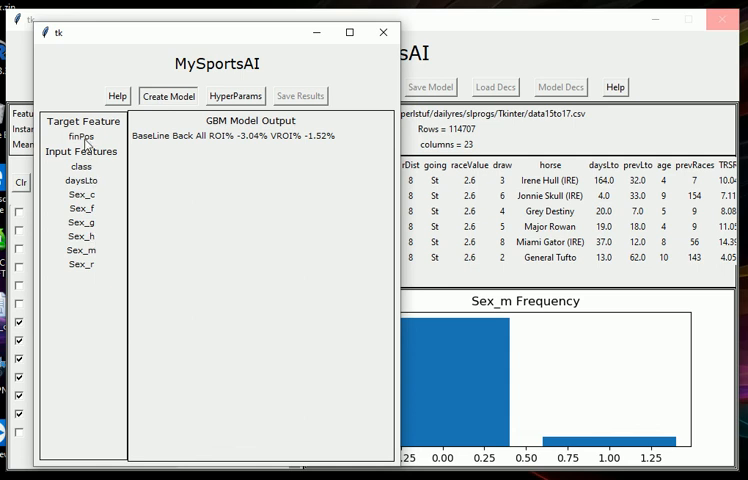
mouse_move(90, 190)
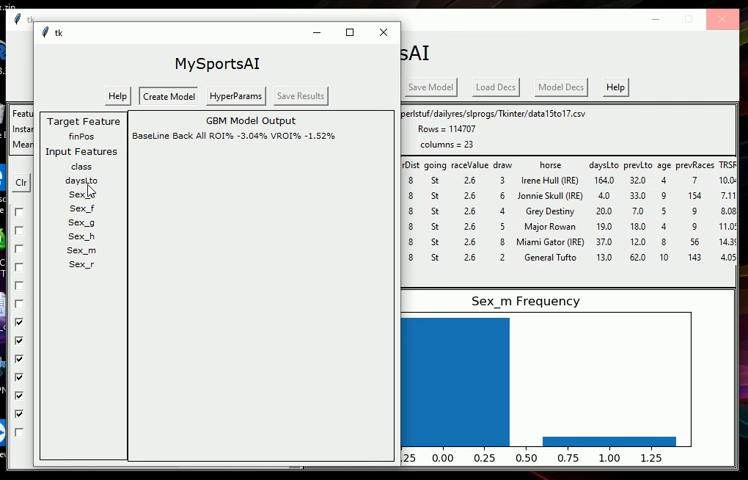
Run the GBM model, yielding Brier Skill Score +0.0057 and importances led by daysLto
click(168, 96)
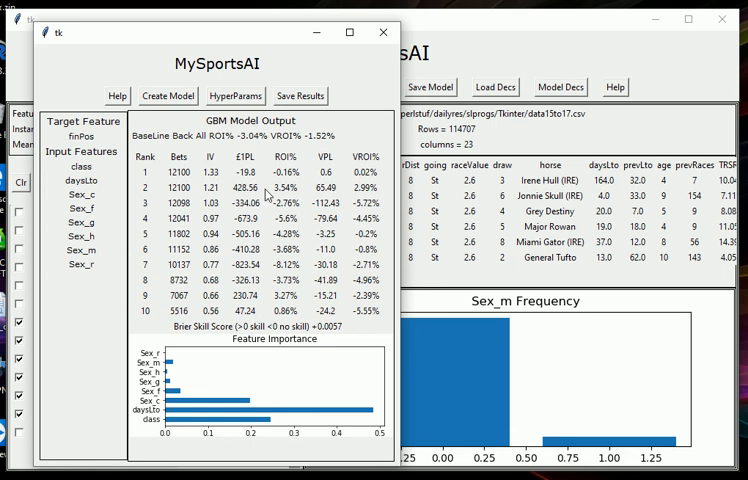
mouse_move(340, 218)
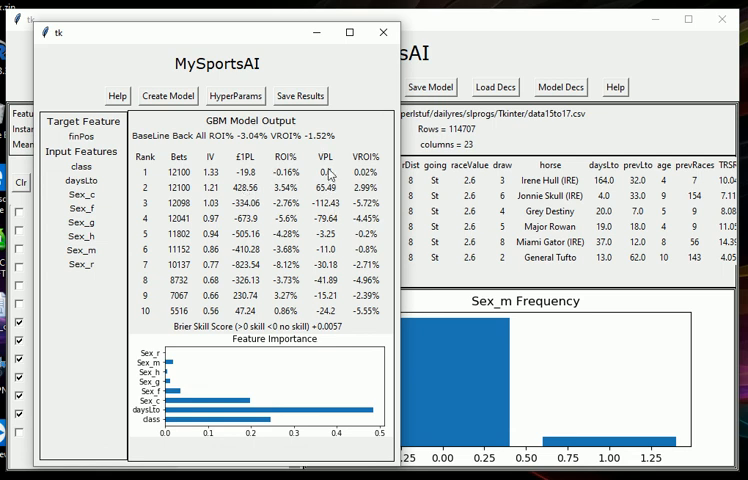
mouse_move(228, 344)
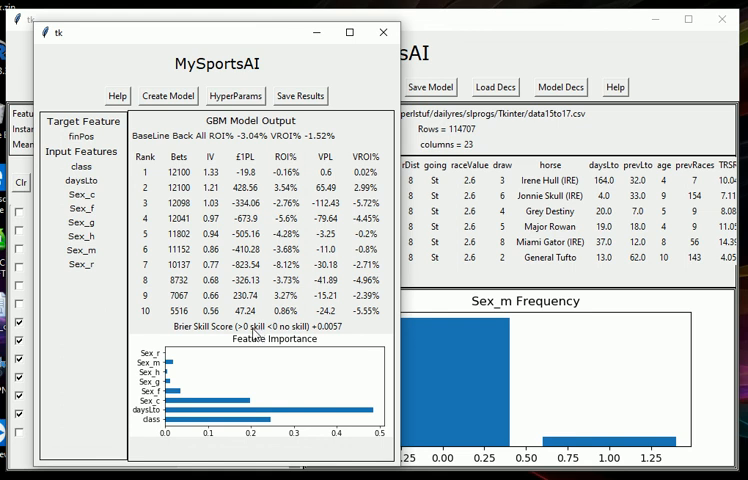
mouse_move(256, 337)
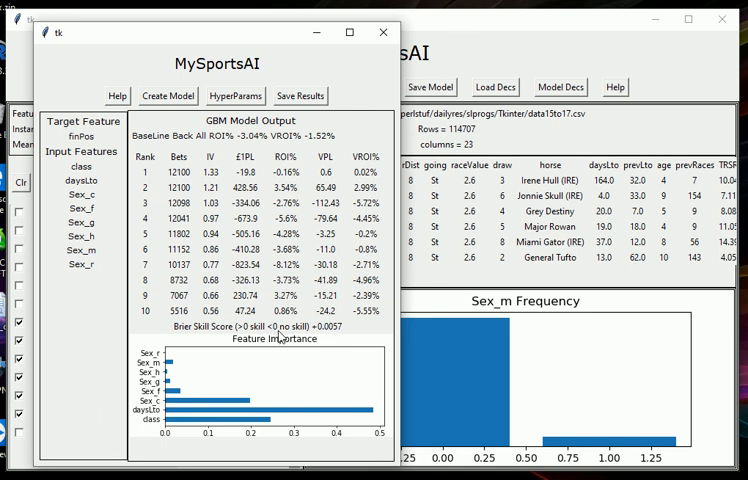
mouse_move(291, 344)
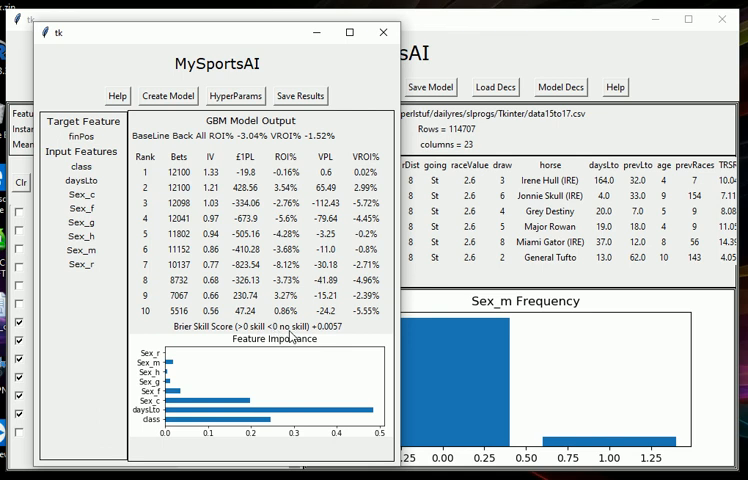
mouse_move(325, 337)
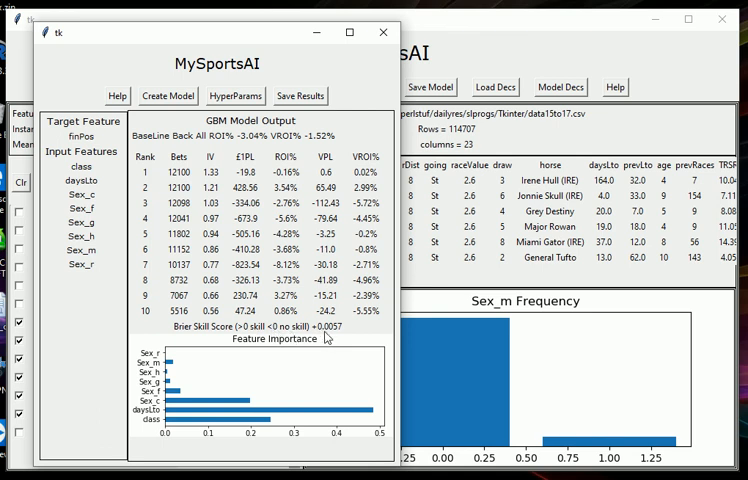
mouse_move(333, 338)
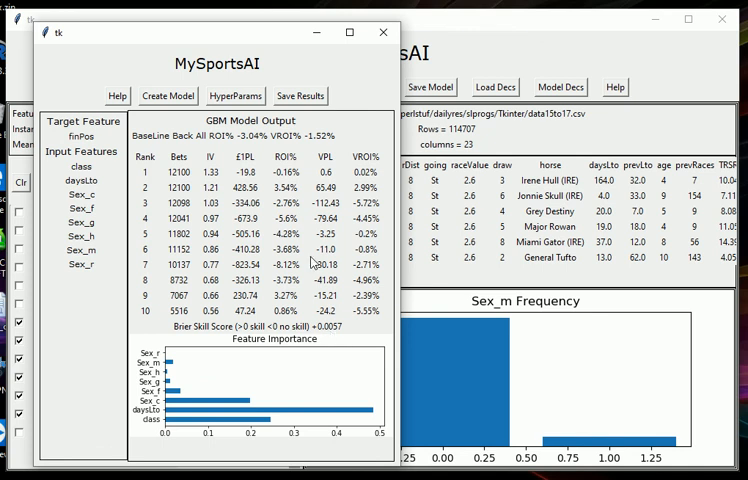
mouse_move(300, 275)
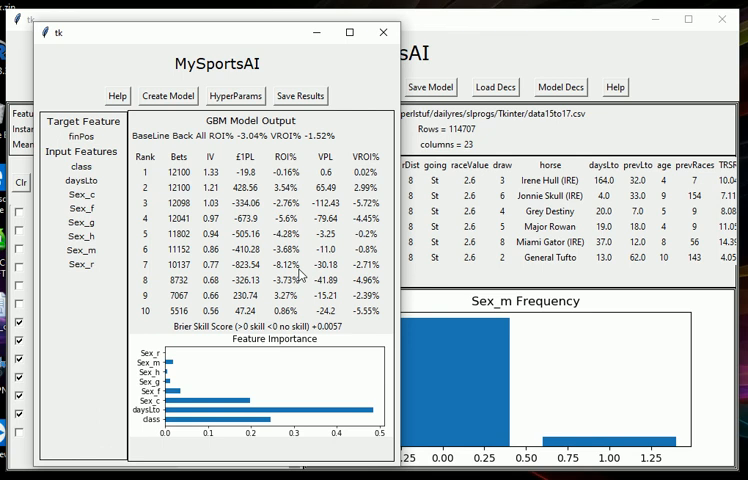
mouse_move(210, 343)
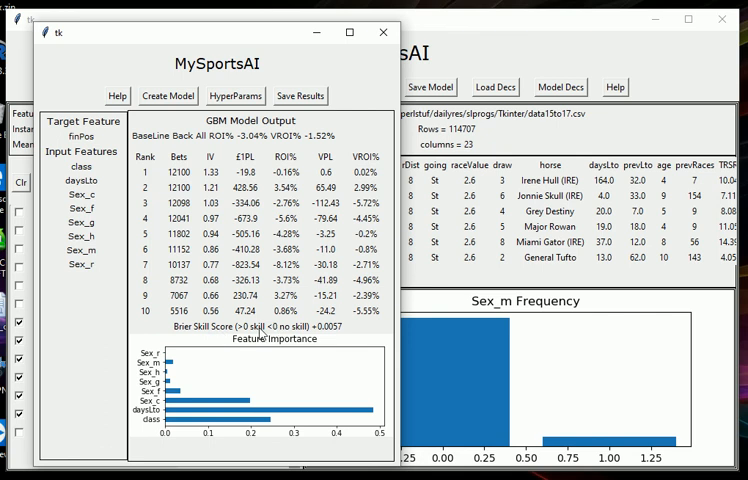
mouse_move(310, 337)
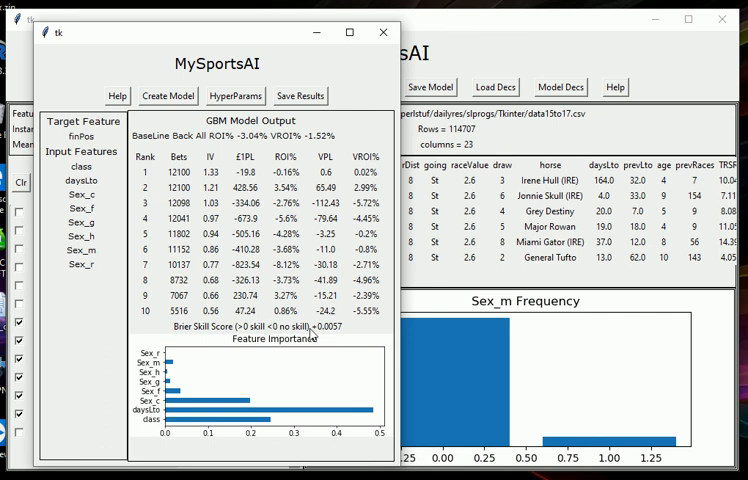
mouse_move(323, 335)
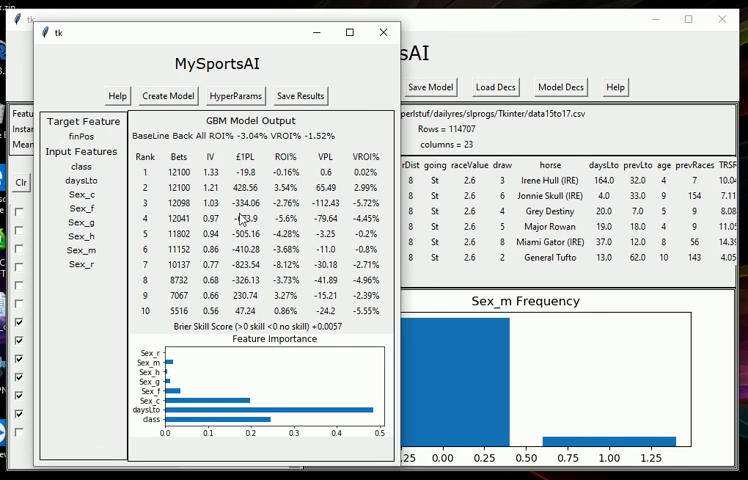
mouse_move(240, 216)
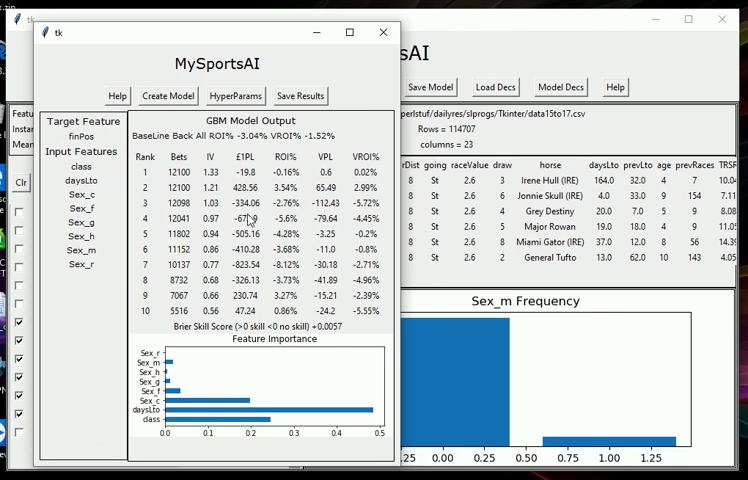